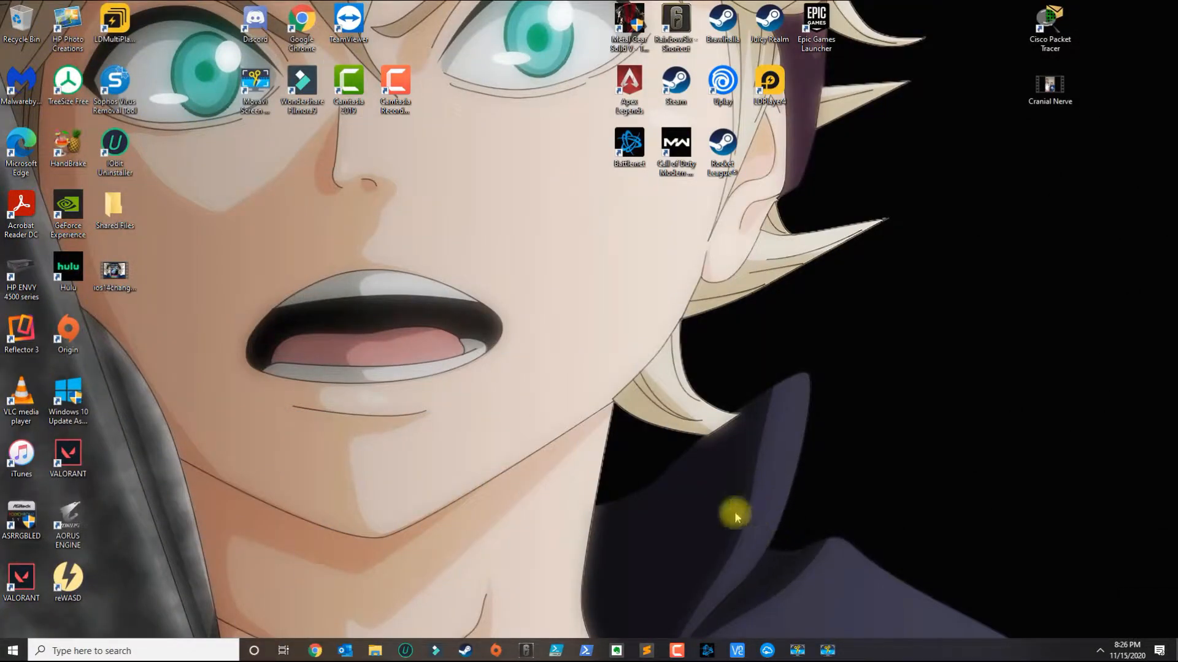
{"action": "mouse_move", "coordinate": [267, 650]}
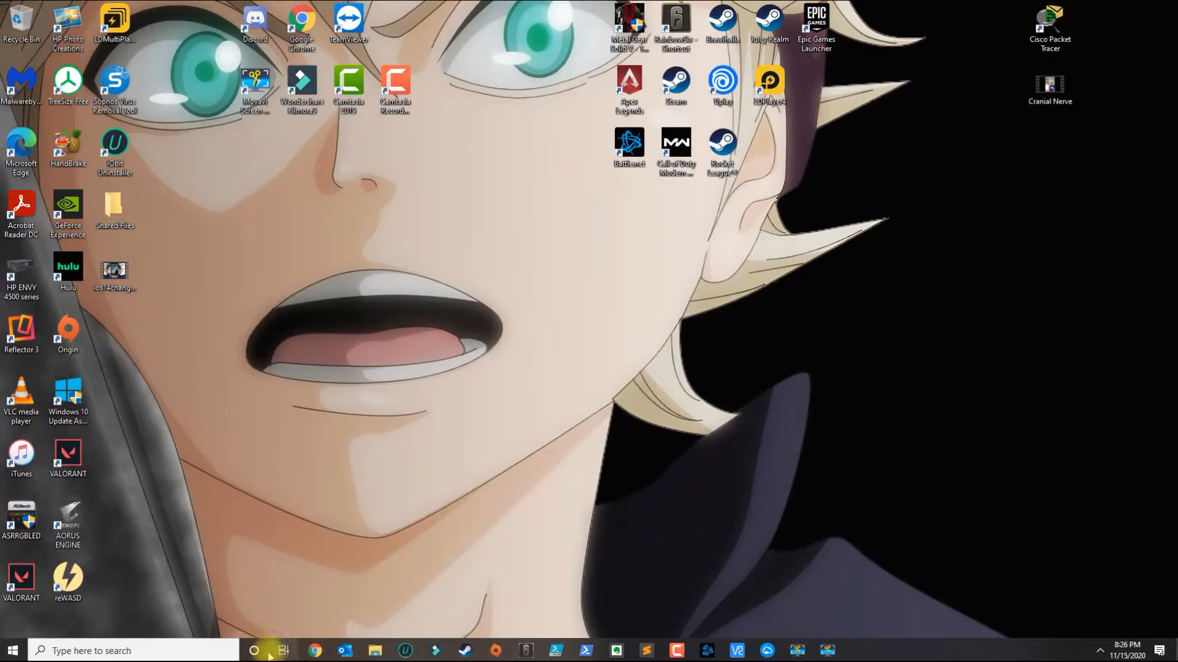
Step: Launch Microsoft Edge from Start search for "edge", landing on the new tab page
{"action": "left_click", "coordinate": [284, 650]}
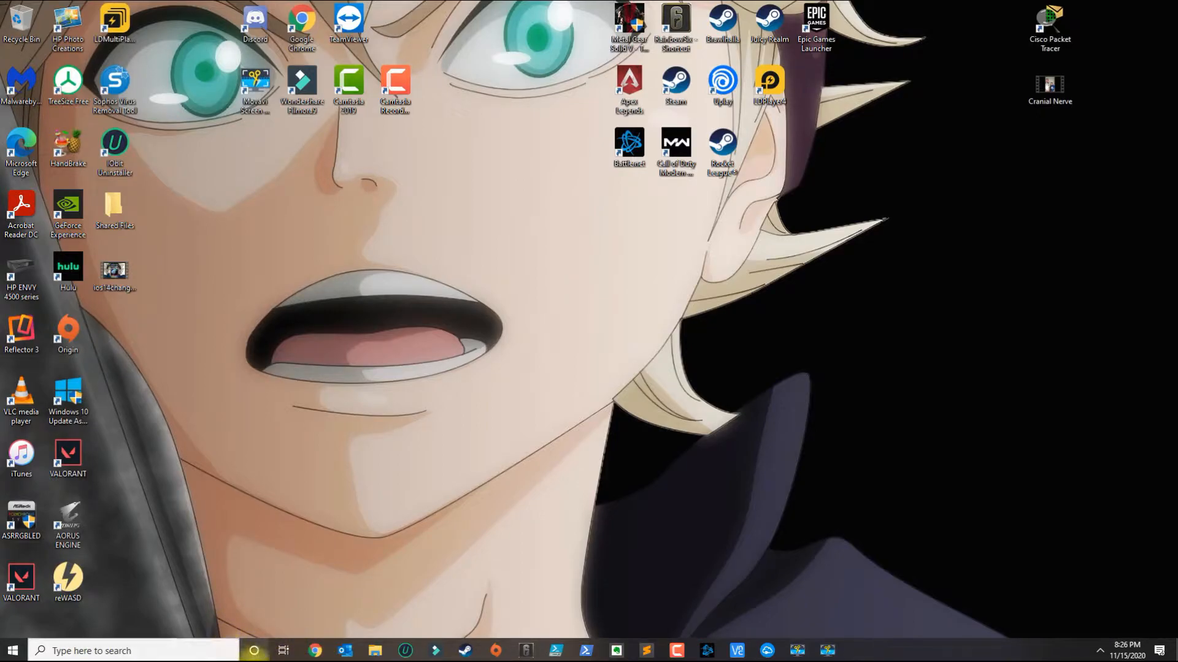
{"action": "left_click", "coordinate": [113, 650]}
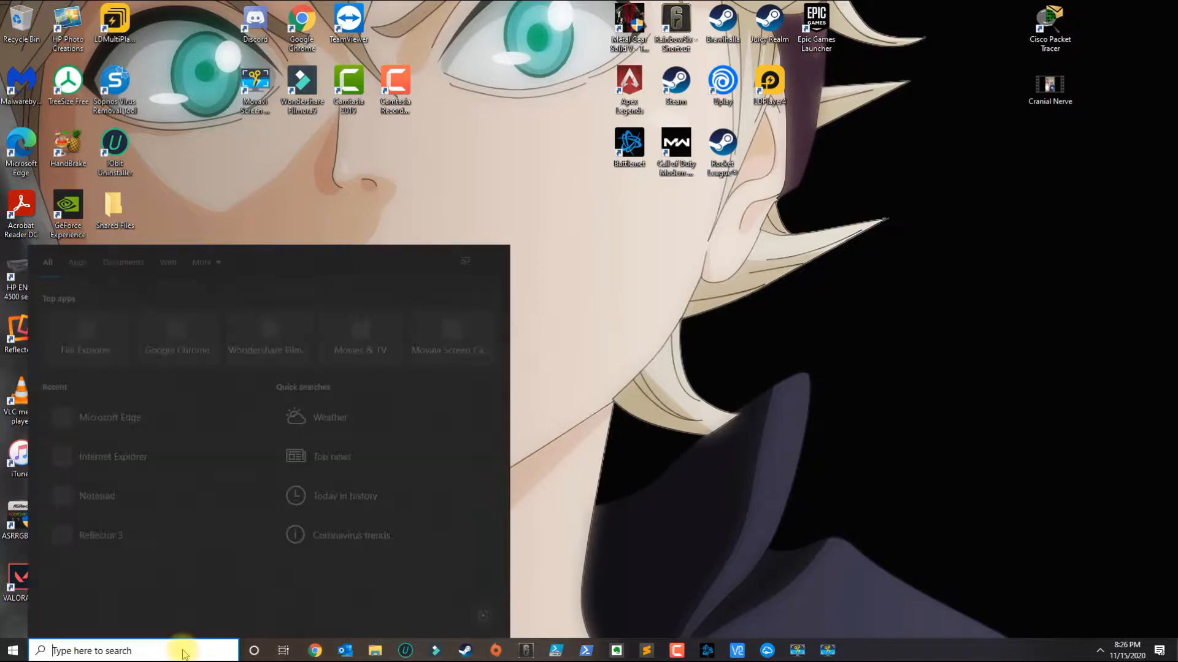
{"action": "type", "text": "edge"}
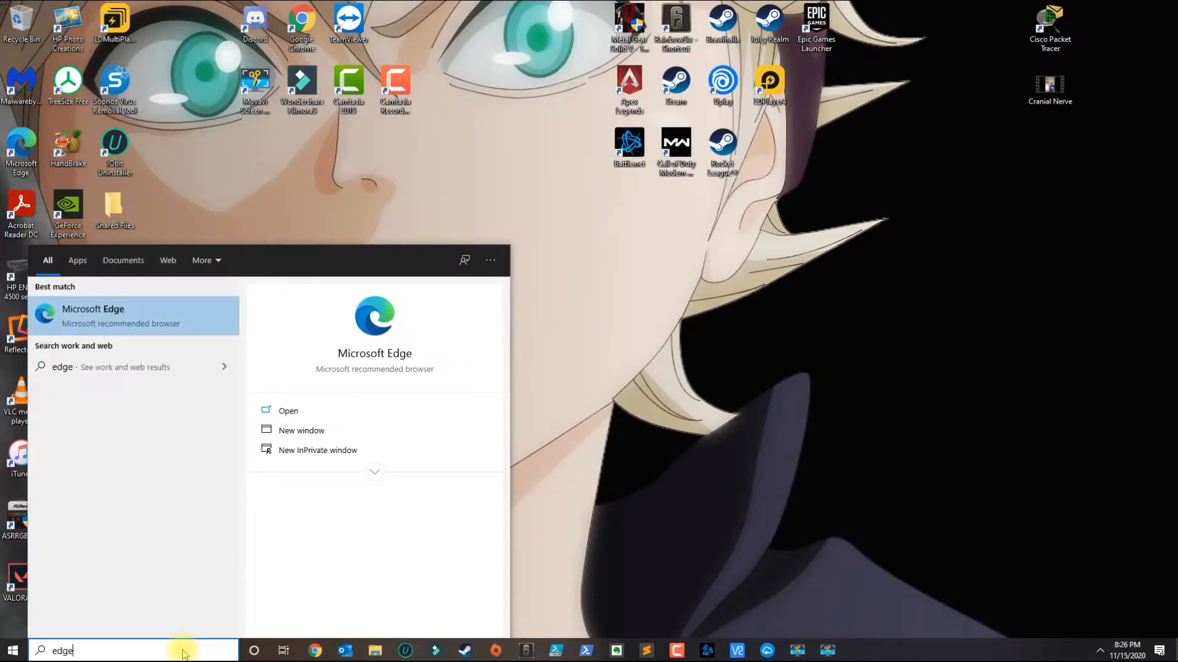
{"action": "mouse_move", "coordinate": [149, 399]}
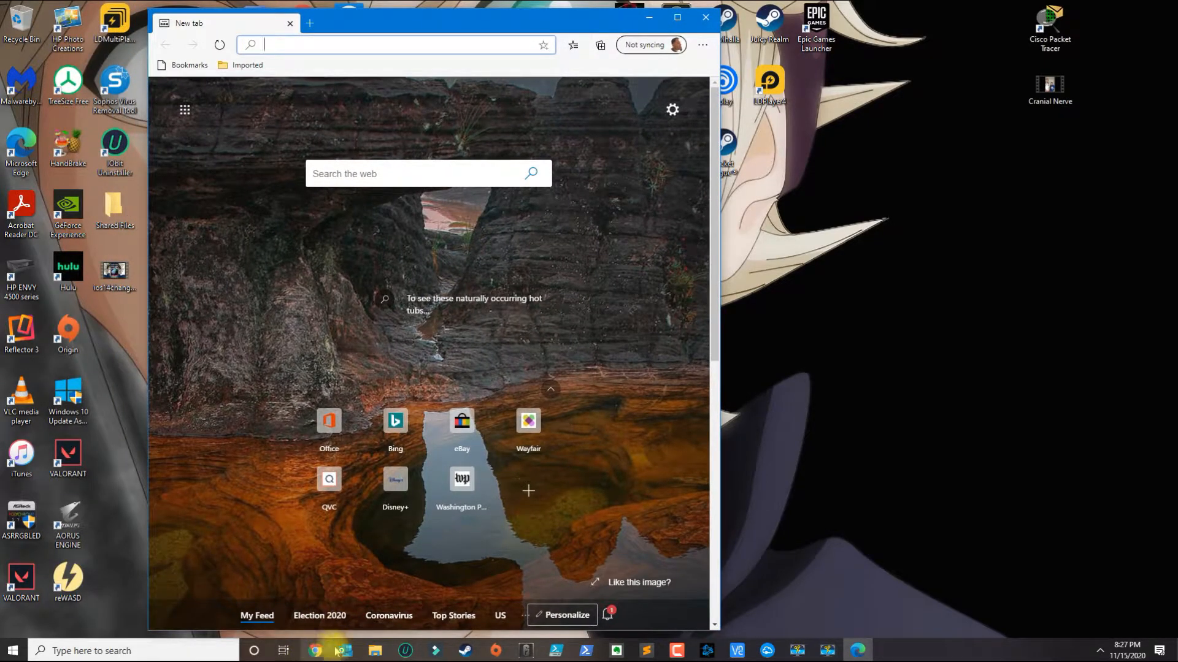
{"action": "scroll", "scroll_direction": "down", "scroll_amount": 3}
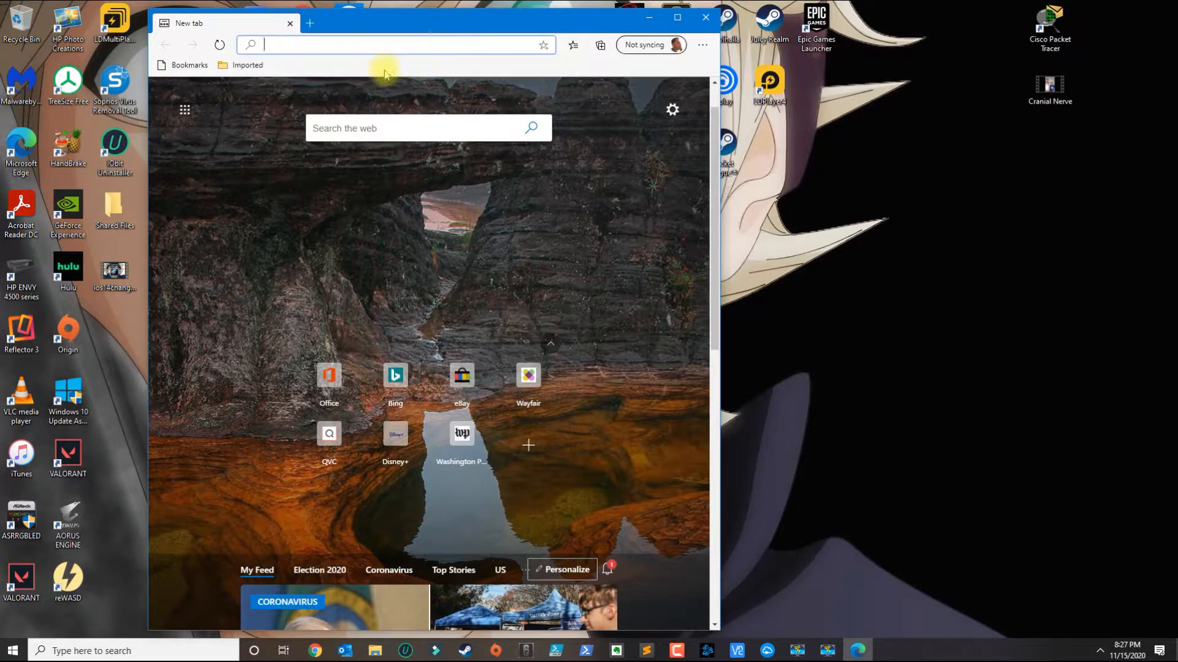
Step: In Edge Settings search "pop" and review Pop-ups and redirects allowing callofduty.com and profile.callofduty.com
{"action": "left_click", "coordinate": [701, 45]}
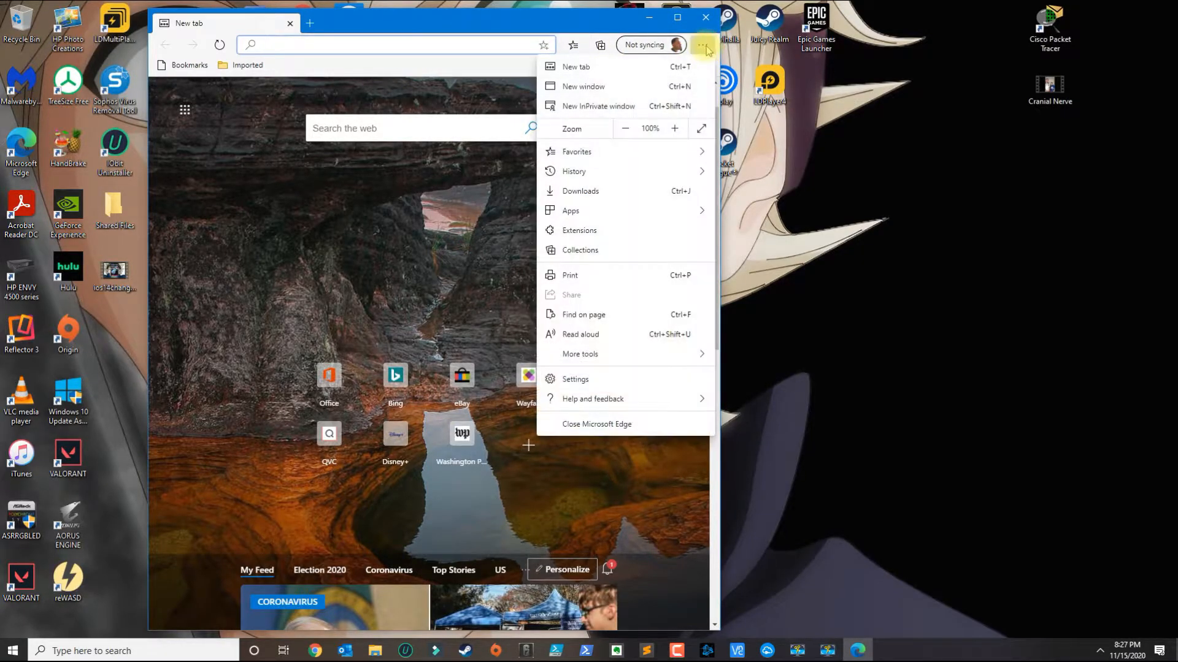
{"action": "left_click", "coordinate": [576, 379]}
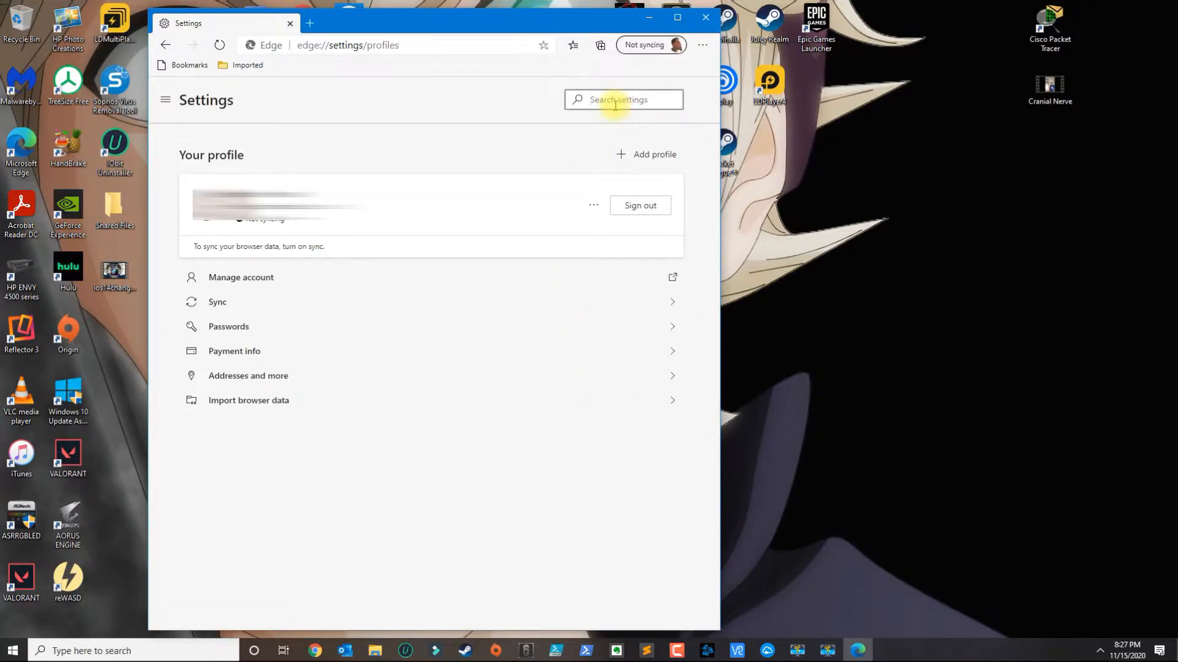
{"action": "type", "text": "pd"}
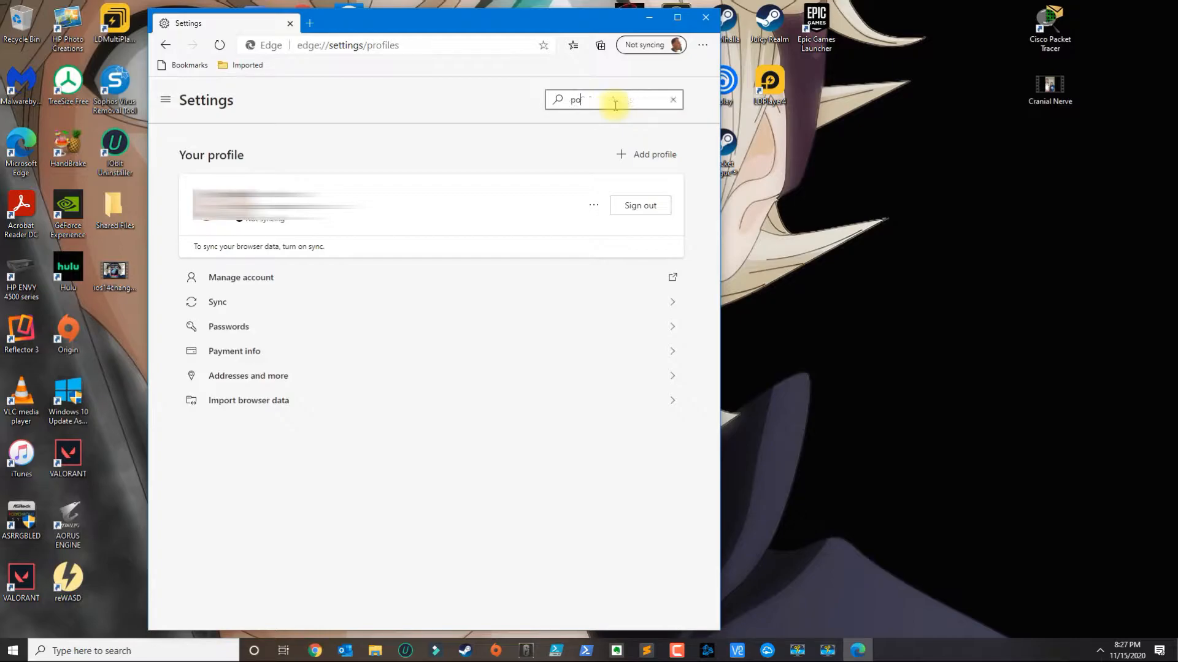
{"action": "type", "text": "pop"}
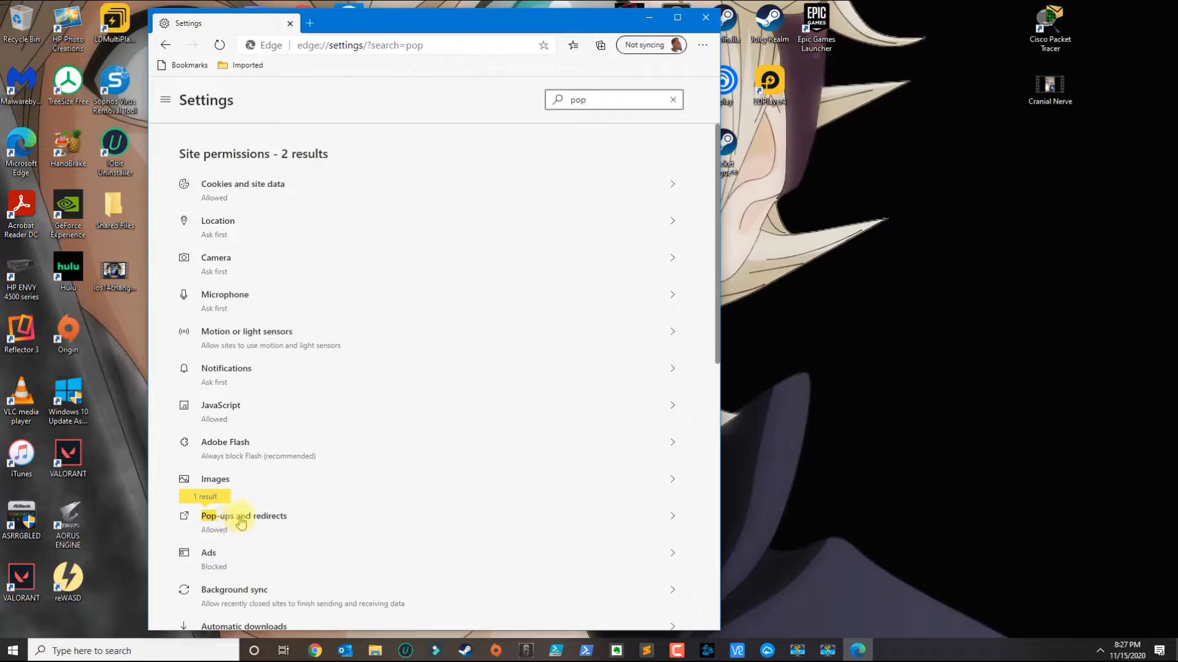
{"action": "left_click", "coordinate": [243, 516]}
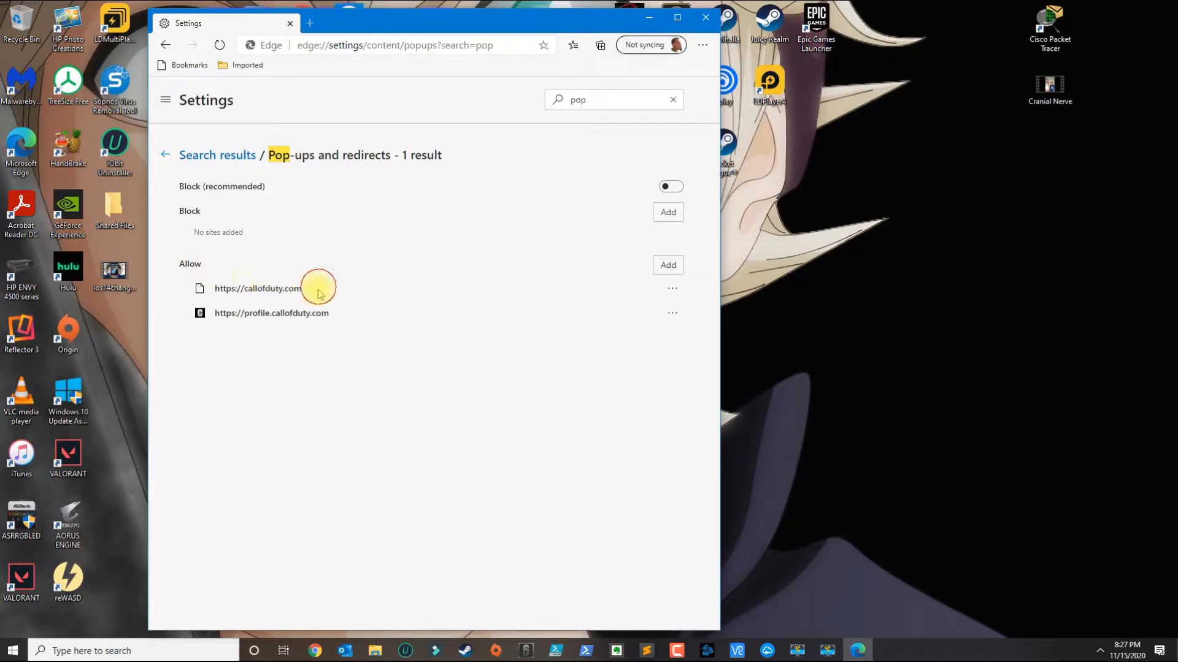
{"action": "double_click", "coordinate": [257, 288]}
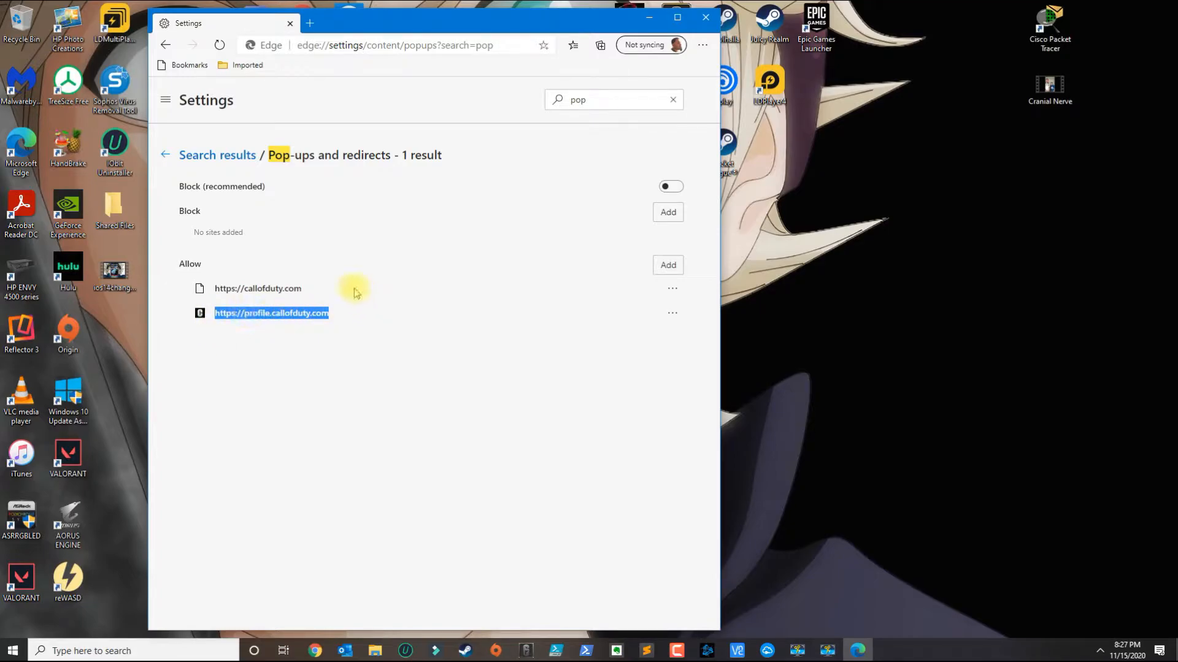
{"action": "mouse_move", "coordinate": [255, 308]}
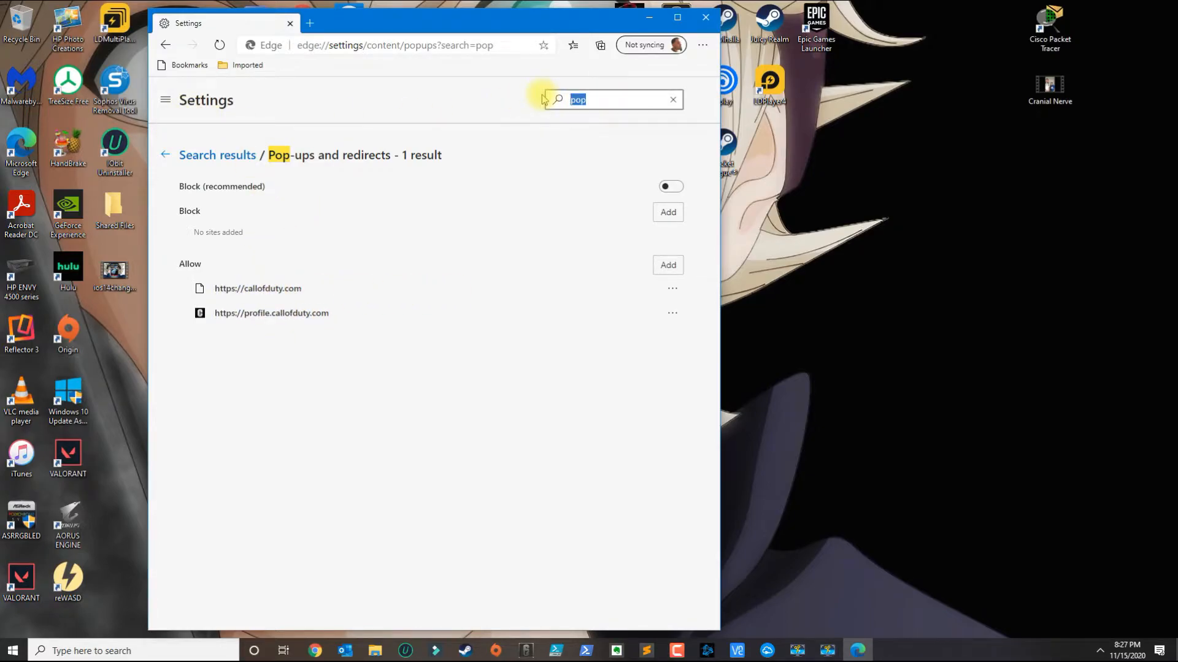
Step: Search settings for "history" and clear all-time browsing data via Choose what to clear
{"action": "type", "text": "history"}
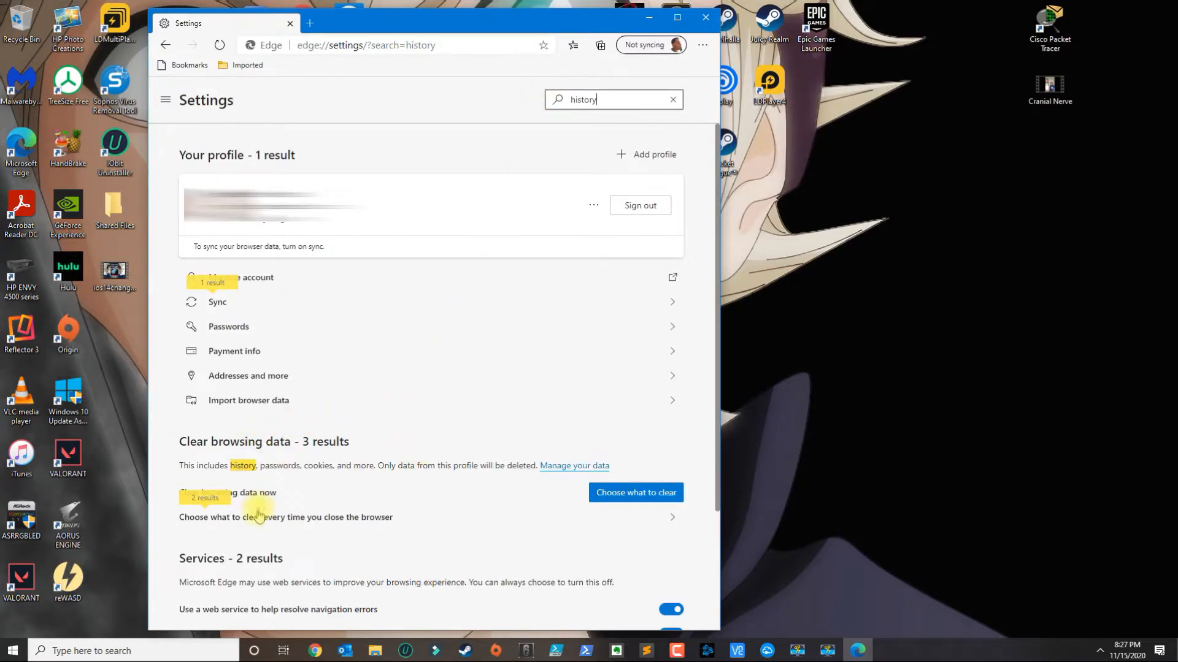
{"action": "mouse_move", "coordinate": [548, 492]}
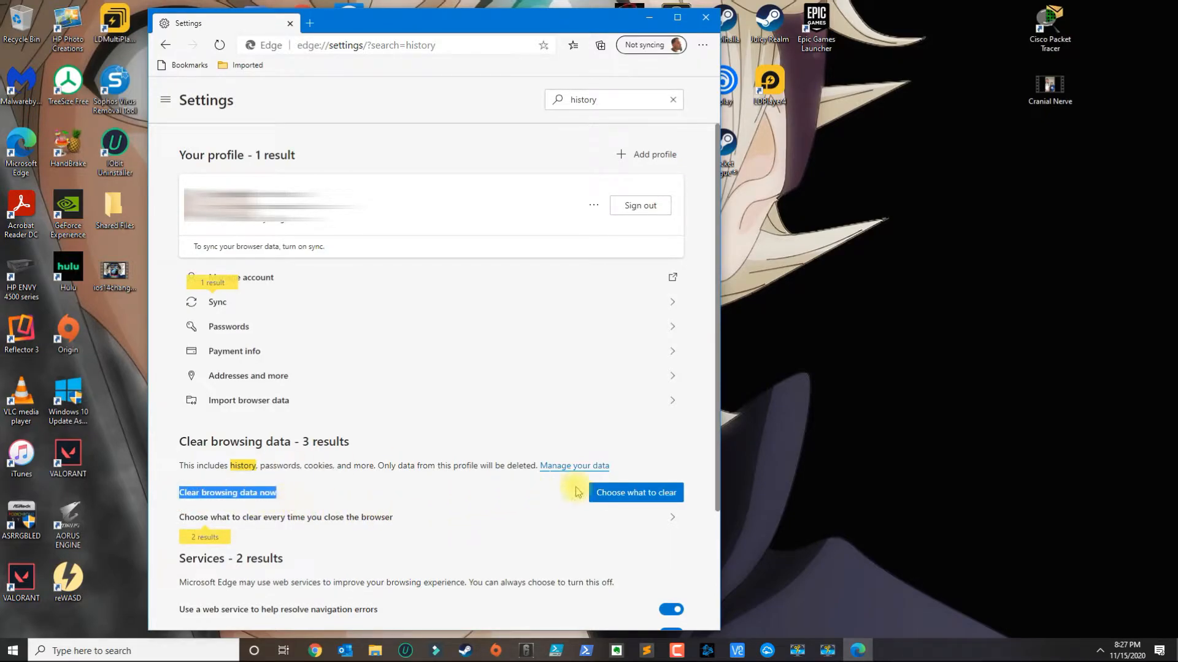
{"action": "left_click", "coordinate": [634, 491]}
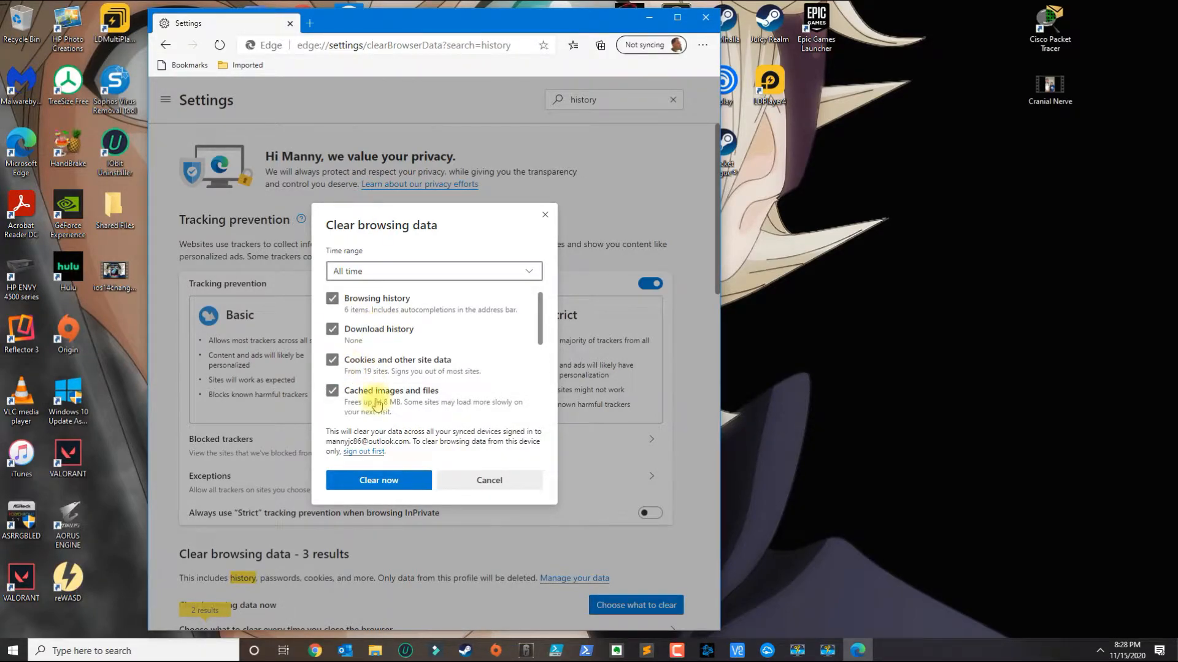
{"action": "left_click", "coordinate": [378, 480]}
{"action": "type", "text": "c"}
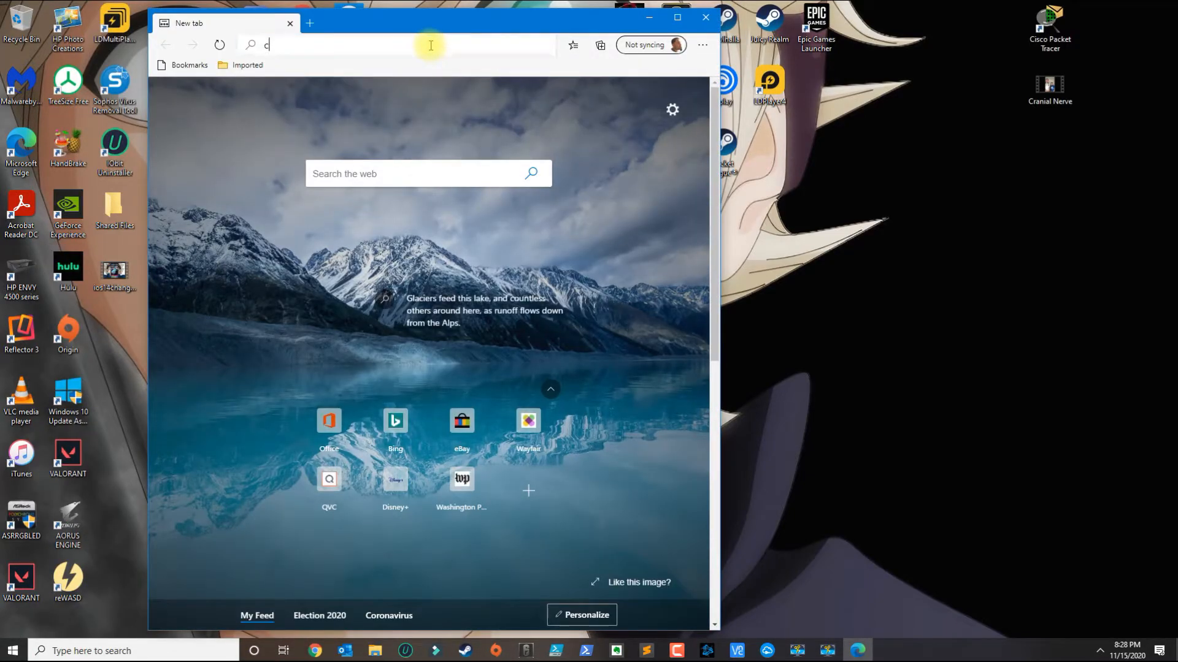
Step: Search Bing for callofduty, go to callofduty.com and maximize the Edge window
{"action": "type", "text": "allofduty&cvid=84292d2..."}
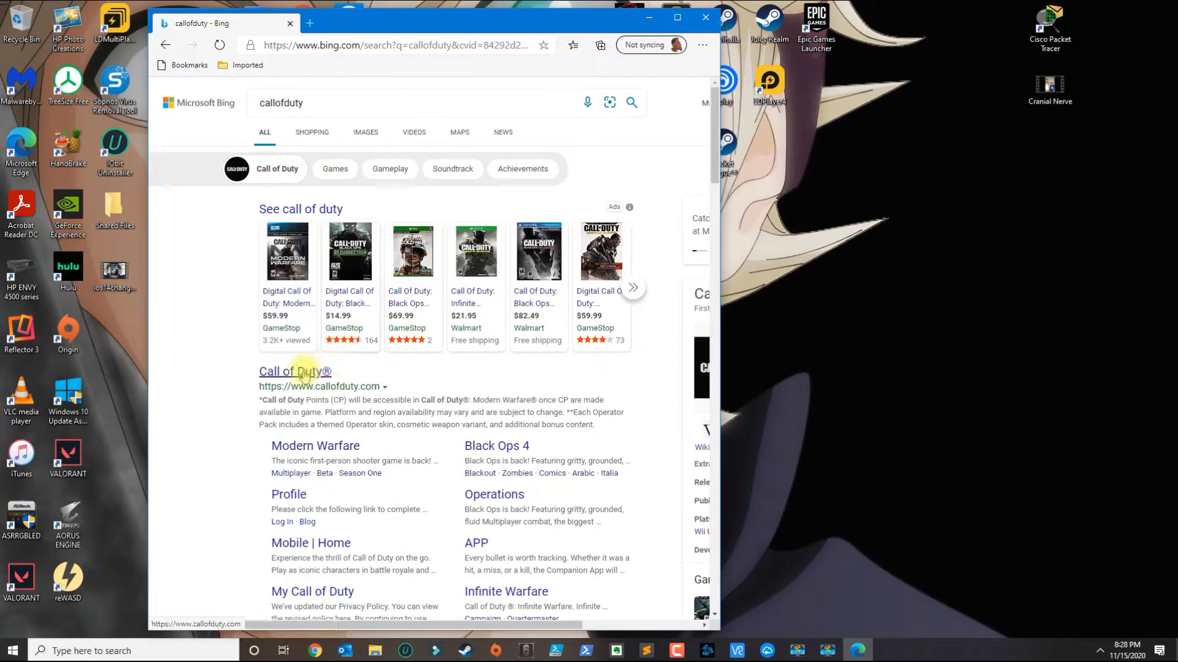
{"action": "left_click", "coordinate": [294, 370]}
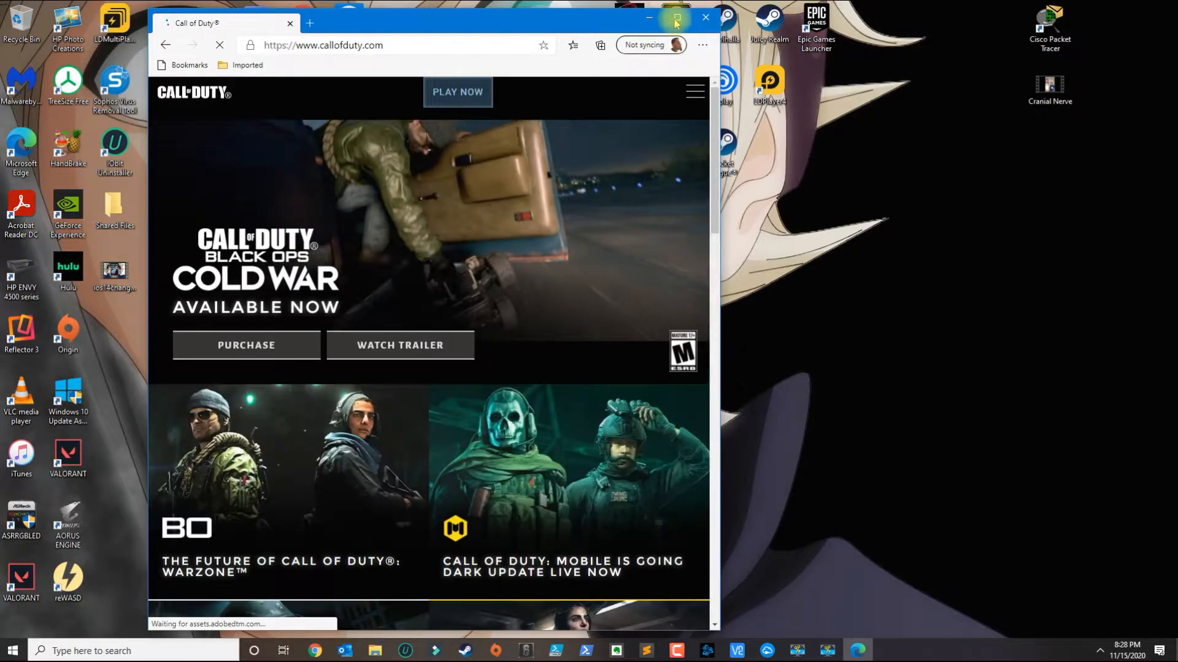
{"action": "left_click", "coordinate": [674, 17]}
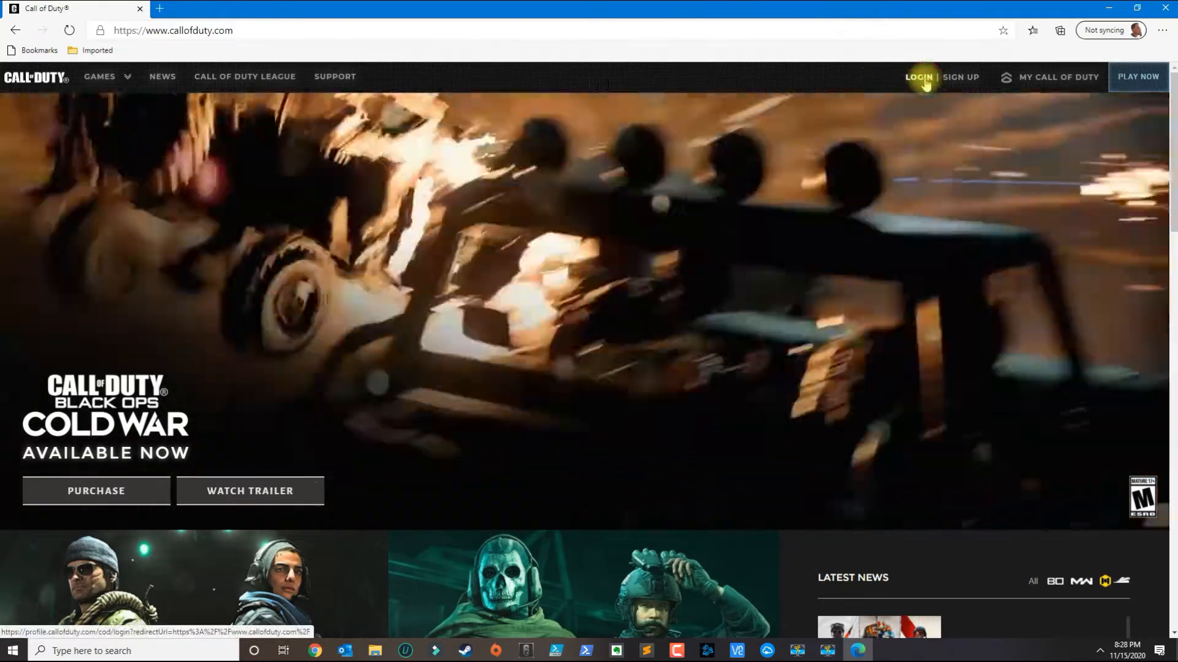
Step: Log in to Call of Duty with a PlayStation account, entering the Sony sign-in ID and password
{"action": "left_click", "coordinate": [919, 77]}
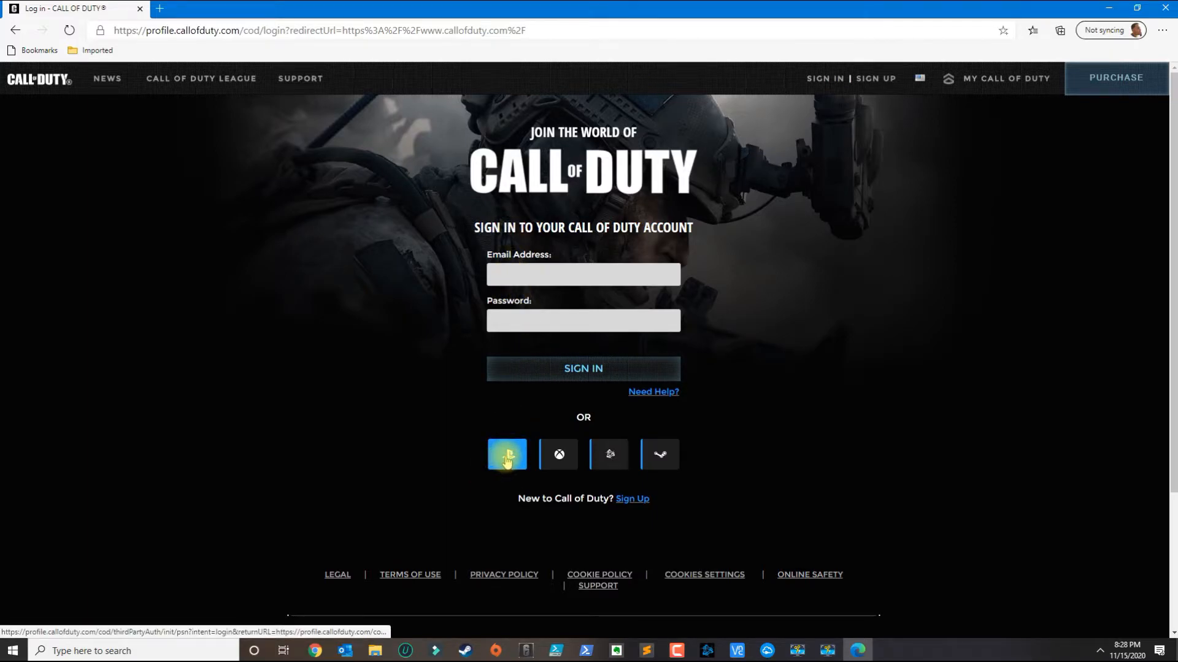
{"action": "left_click", "coordinate": [507, 454]}
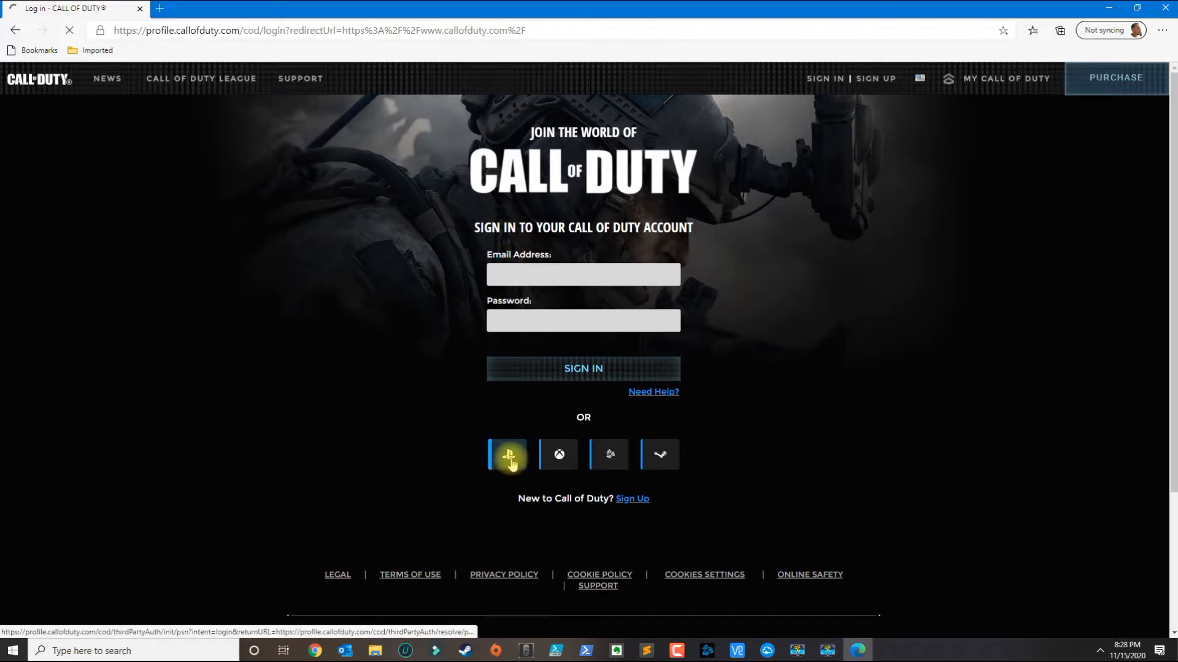
{"action": "left_click", "coordinate": [507, 454]}
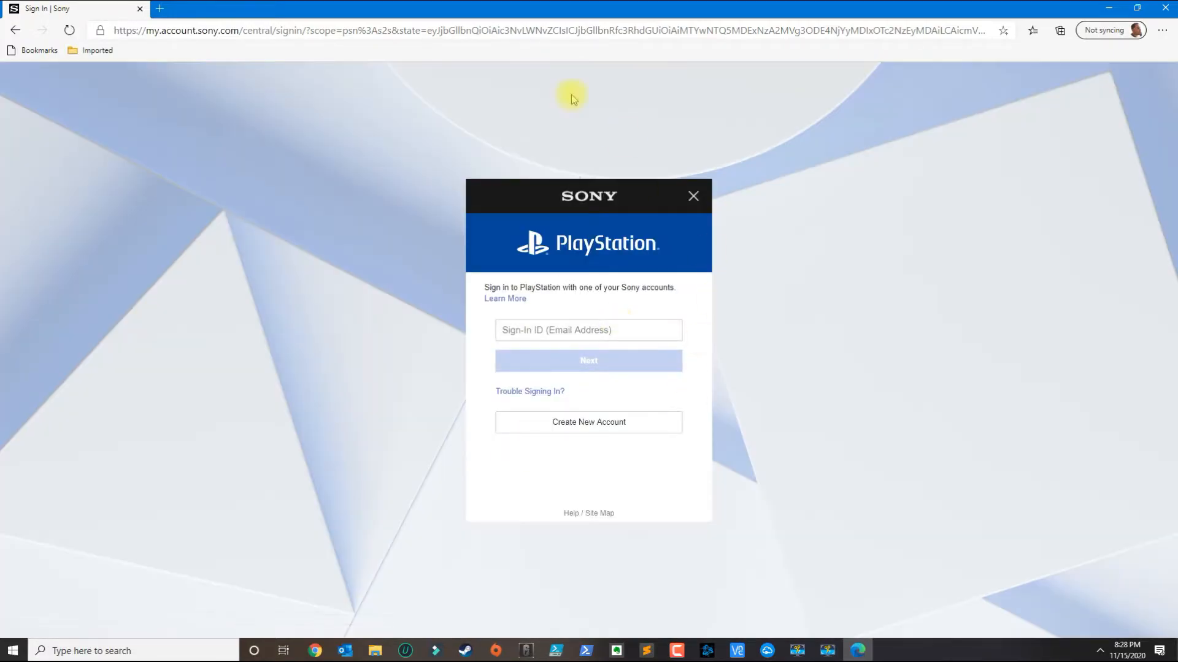
{"action": "left_click", "coordinate": [587, 330]}
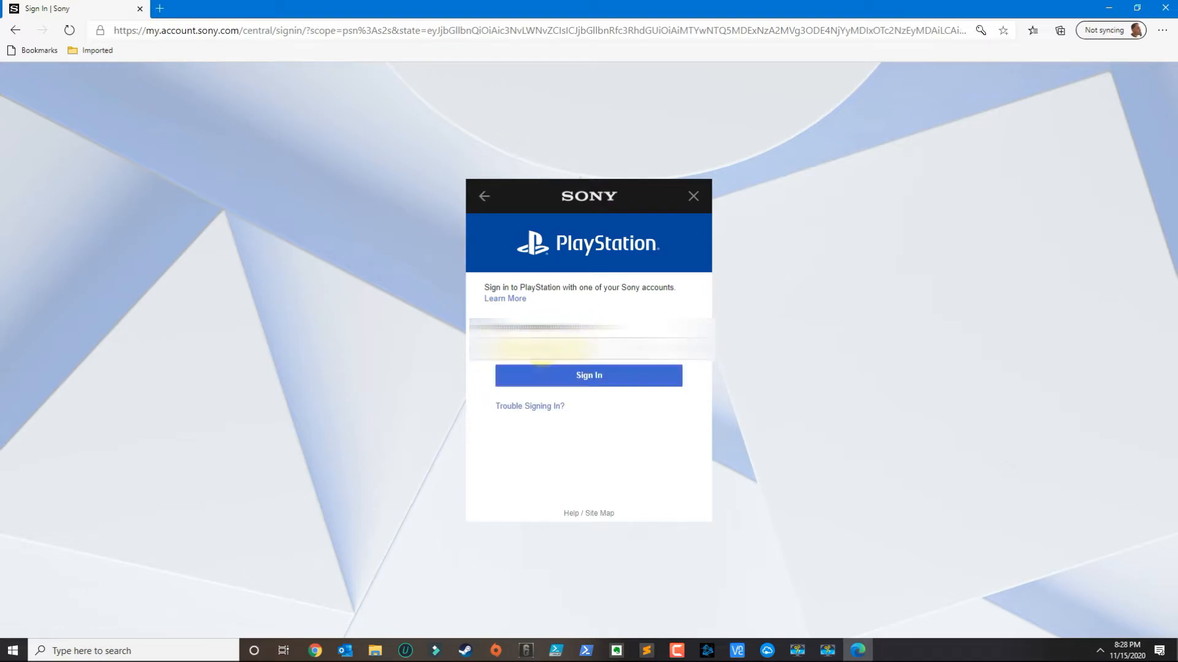
{"action": "left_click", "coordinate": [589, 375]}
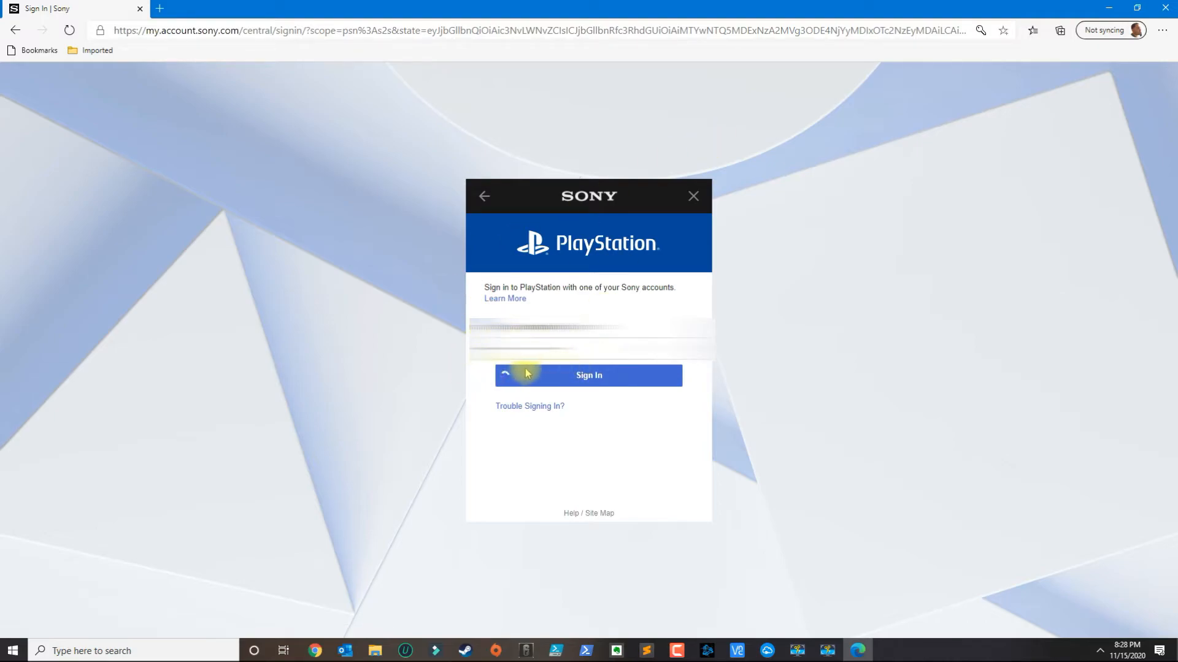
{"action": "left_click", "coordinate": [588, 375]}
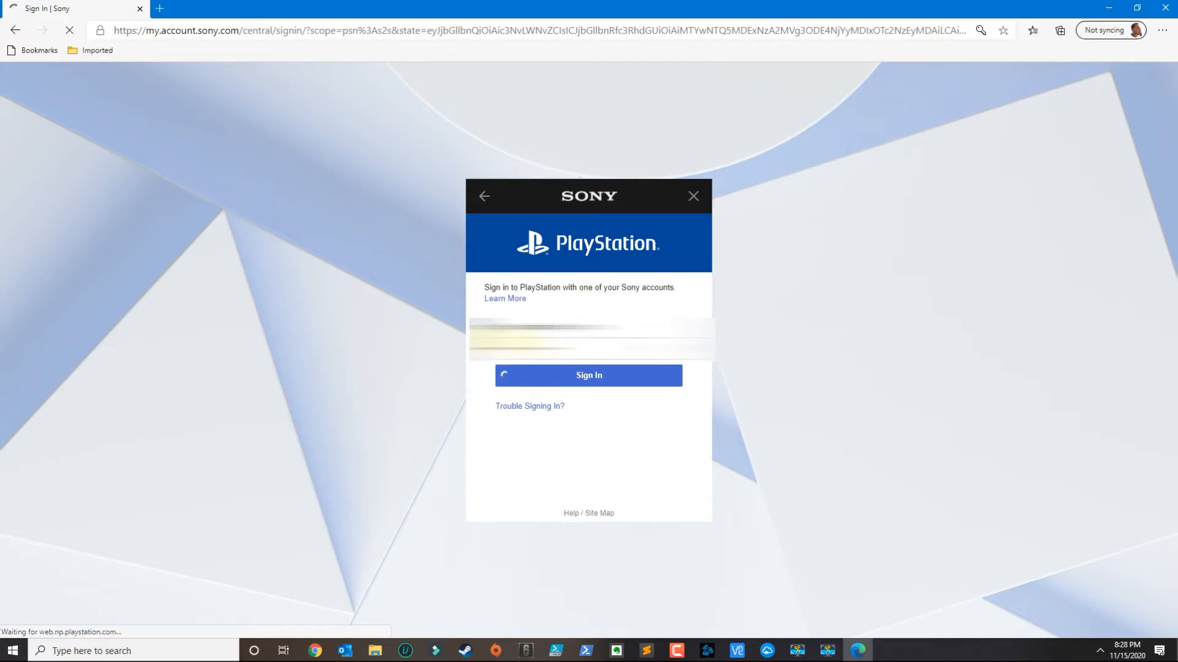
Step: Skip two-factor authentication setup and return to the signed-in home page with lifetime stats
{"action": "left_click", "coordinate": [588, 376]}
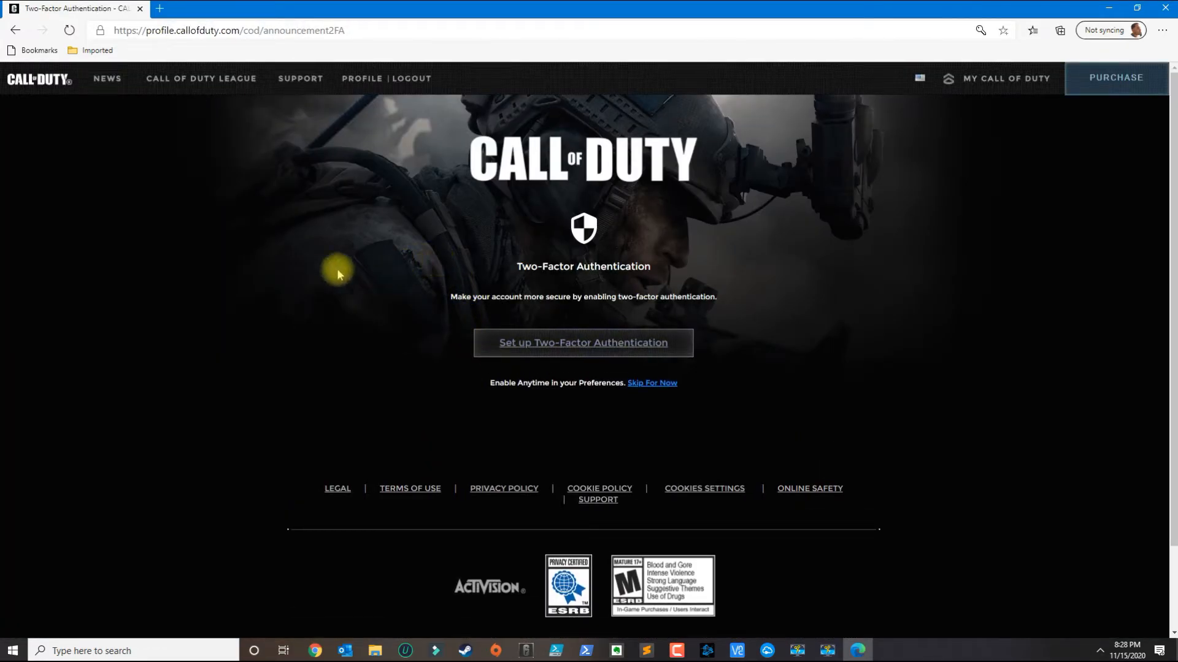
{"action": "mouse_move", "coordinate": [471, 322]}
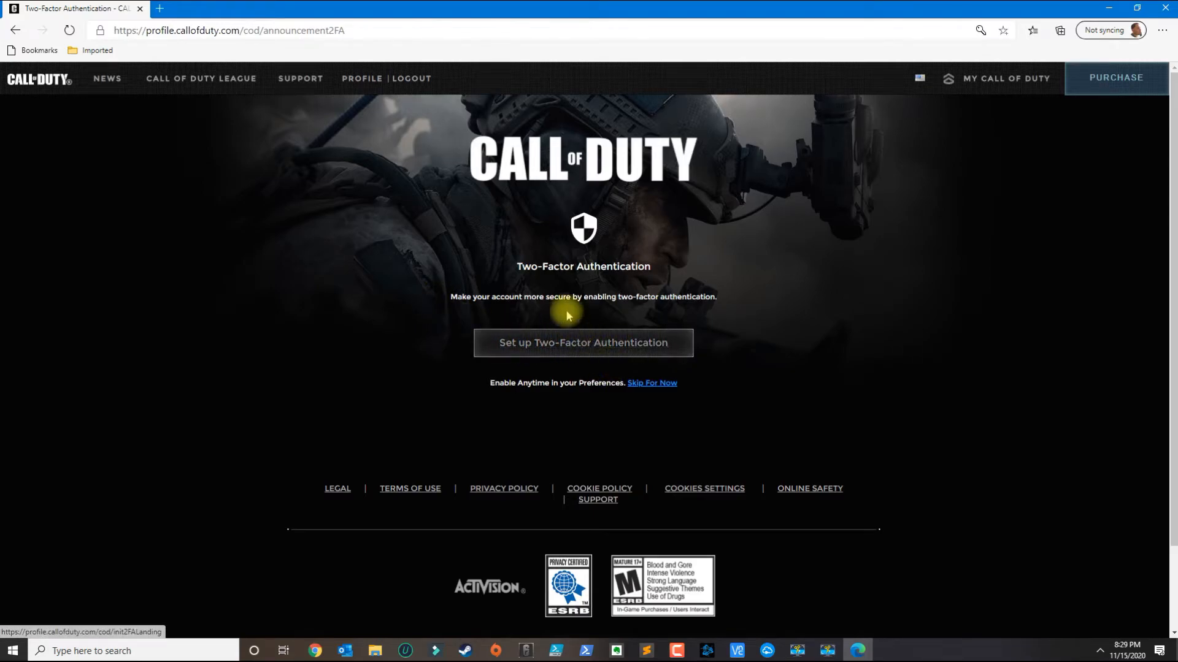
{"action": "mouse_move", "coordinate": [623, 360]}
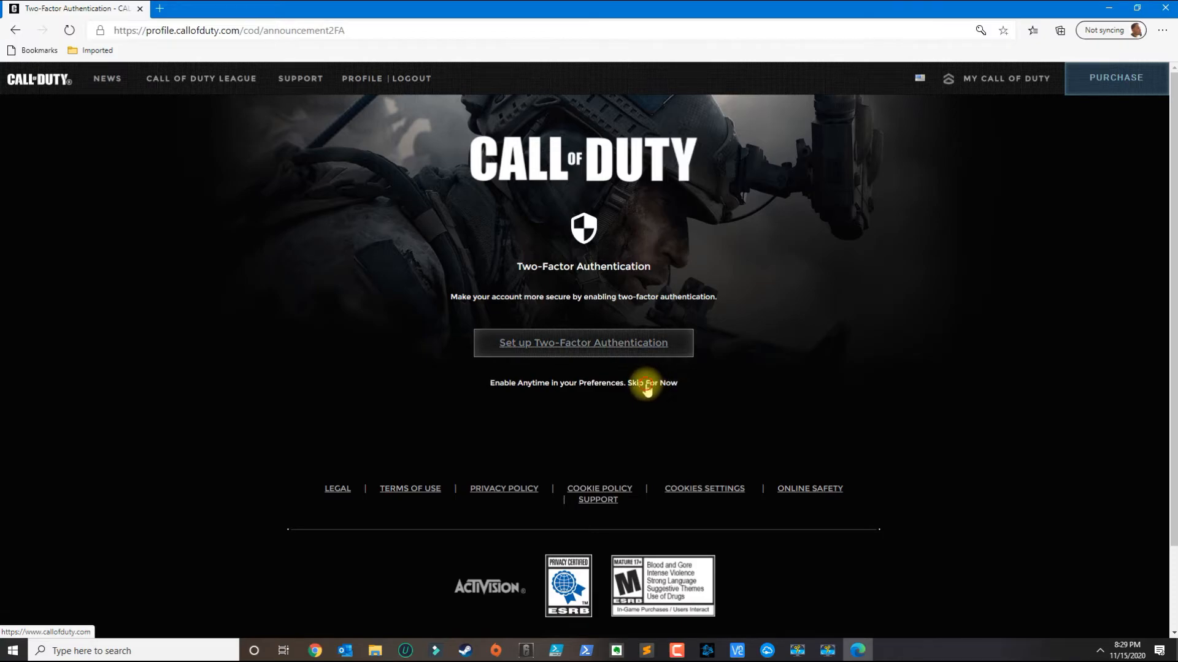
{"action": "left_click", "coordinate": [654, 383]}
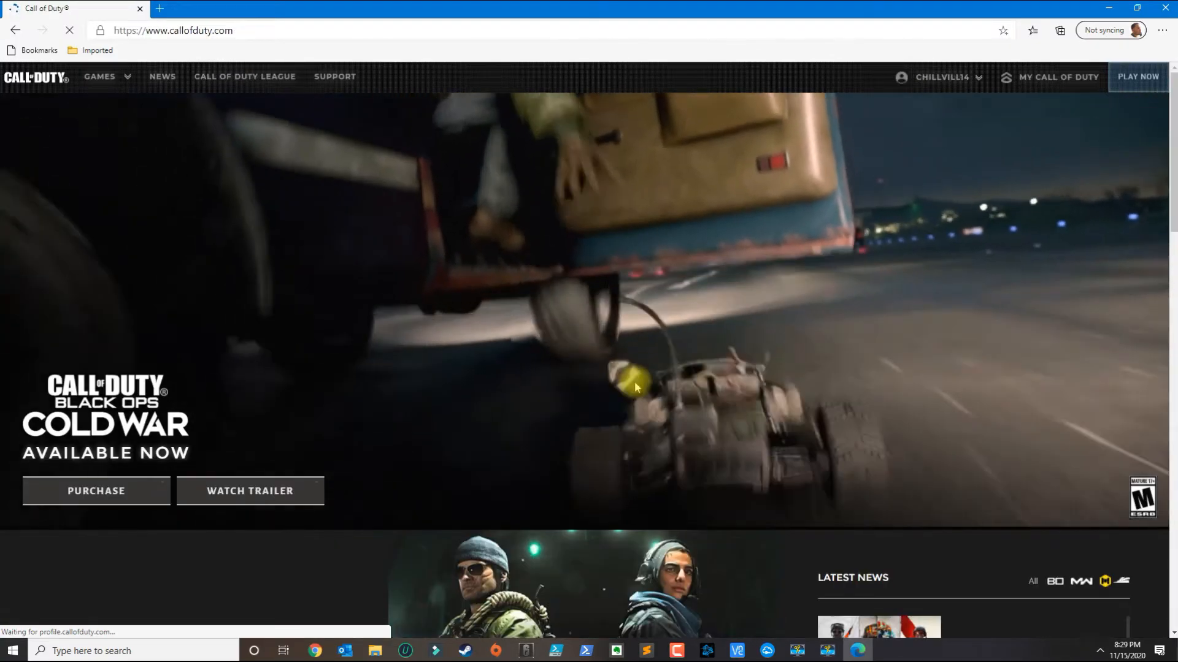
{"action": "left_click", "coordinate": [941, 76]}
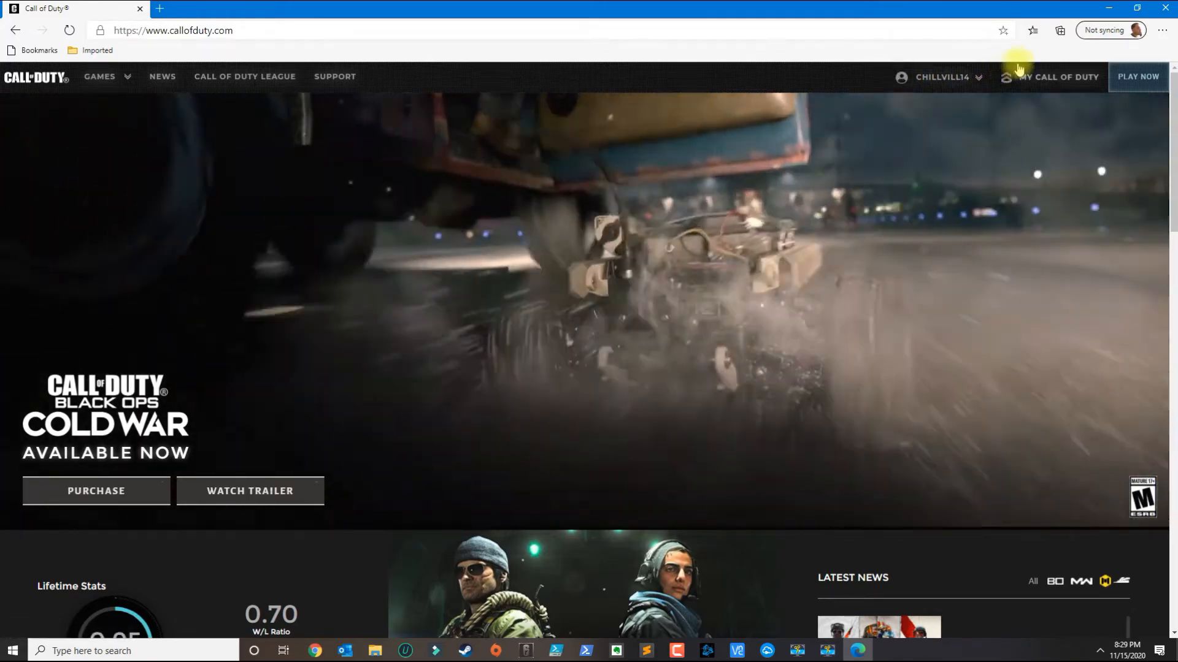
{"action": "left_click", "coordinate": [940, 76]}
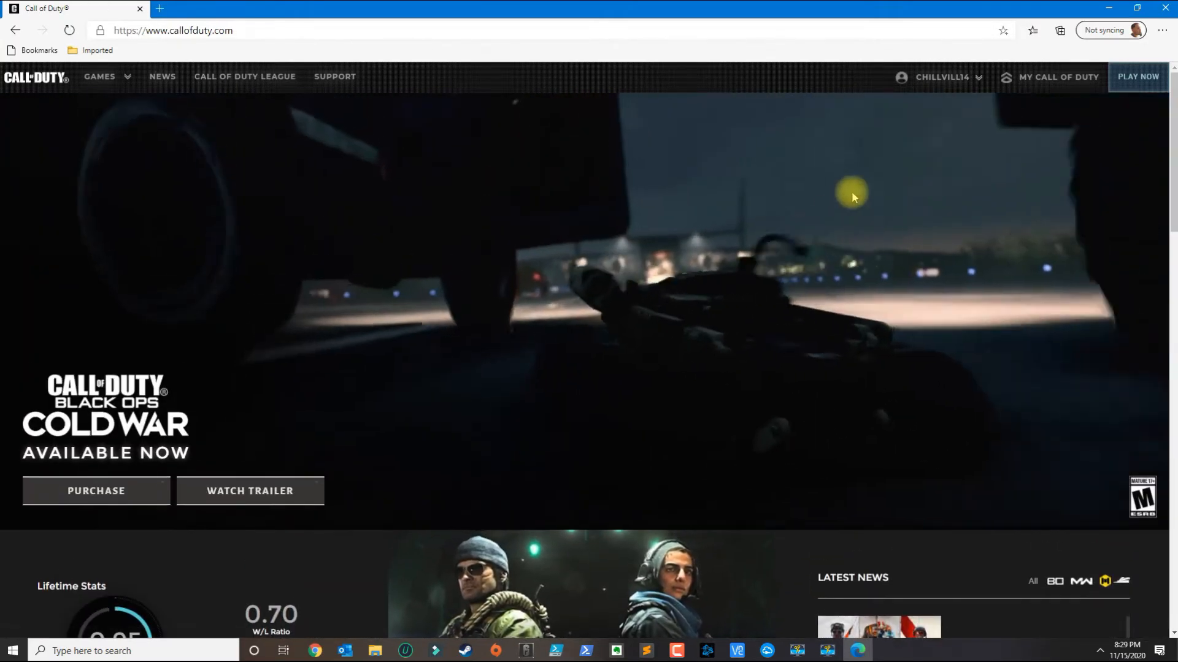
Step: From the username dropdown view Linked Accounts, showing PlayStation and Battle.net linked
{"action": "left_click", "coordinate": [939, 76]}
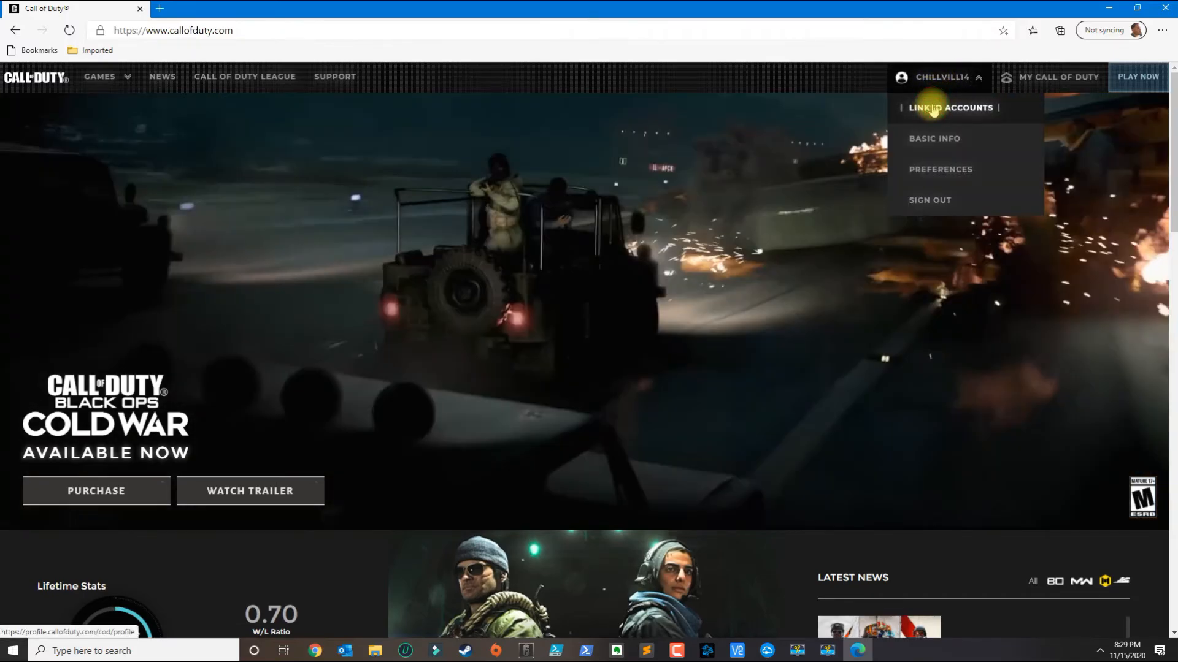
{"action": "left_click", "coordinate": [952, 108]}
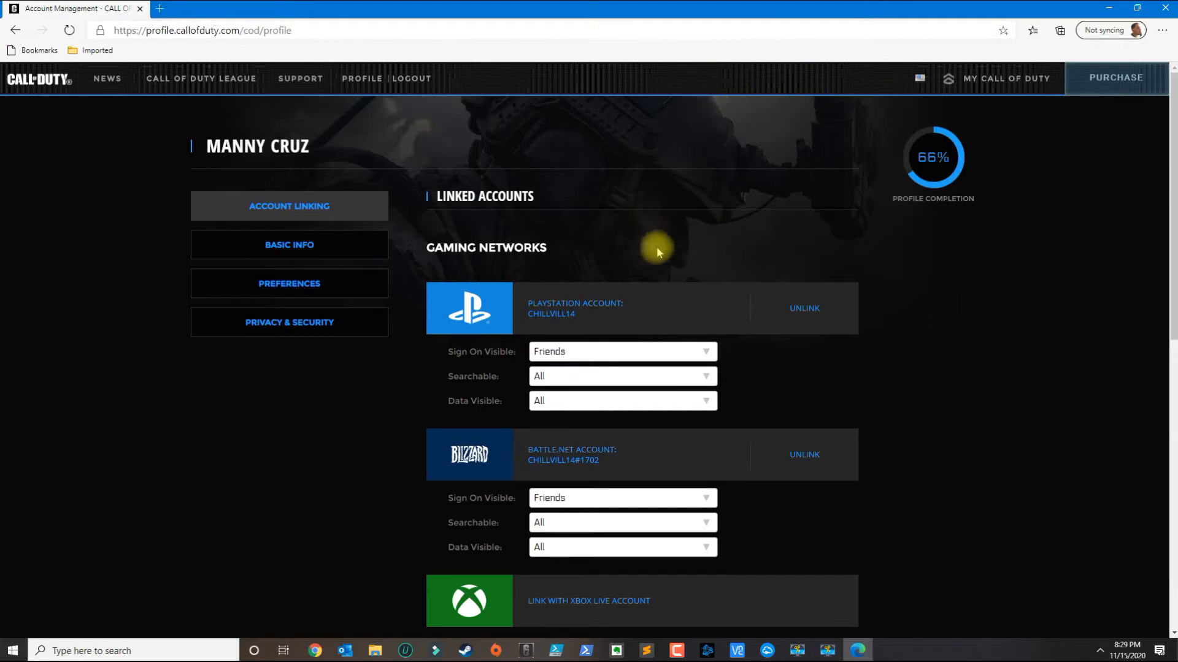
{"action": "scroll", "scroll_direction": "down", "scroll_amount": 3}
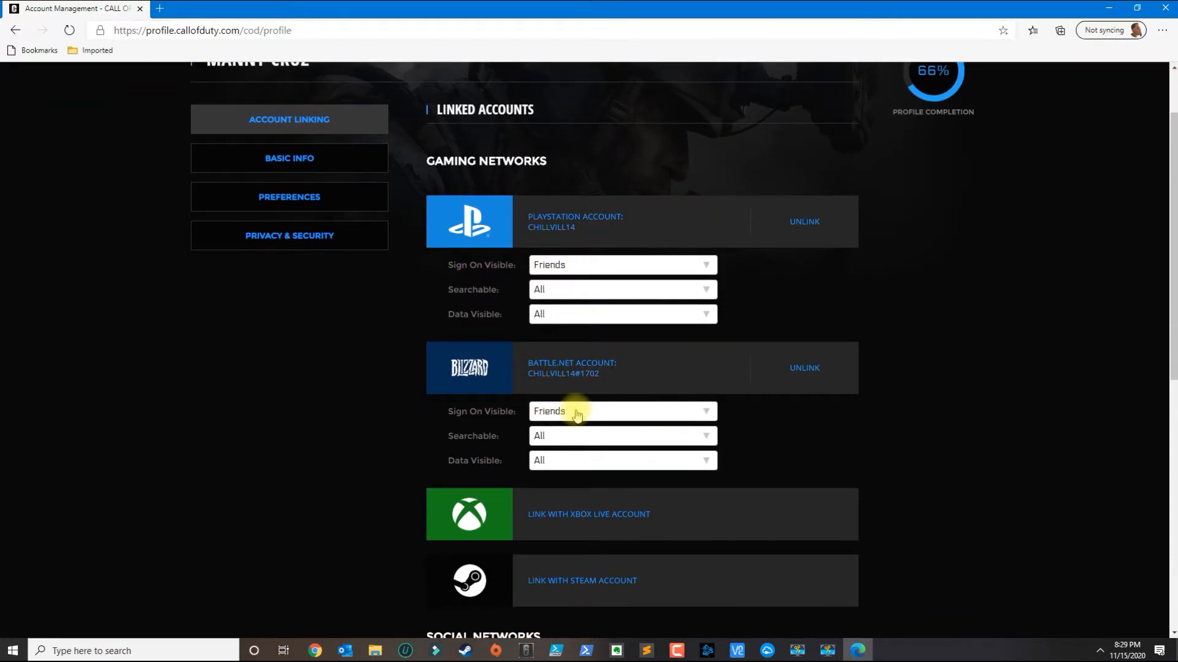
{"action": "mouse_move", "coordinate": [586, 435]}
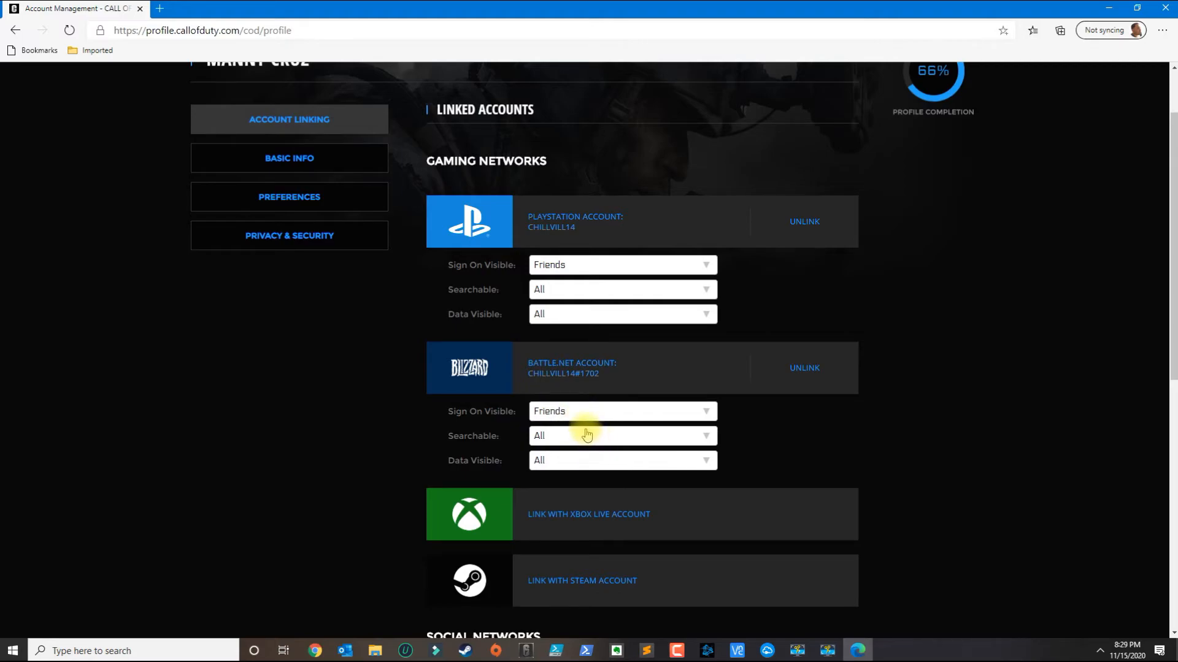